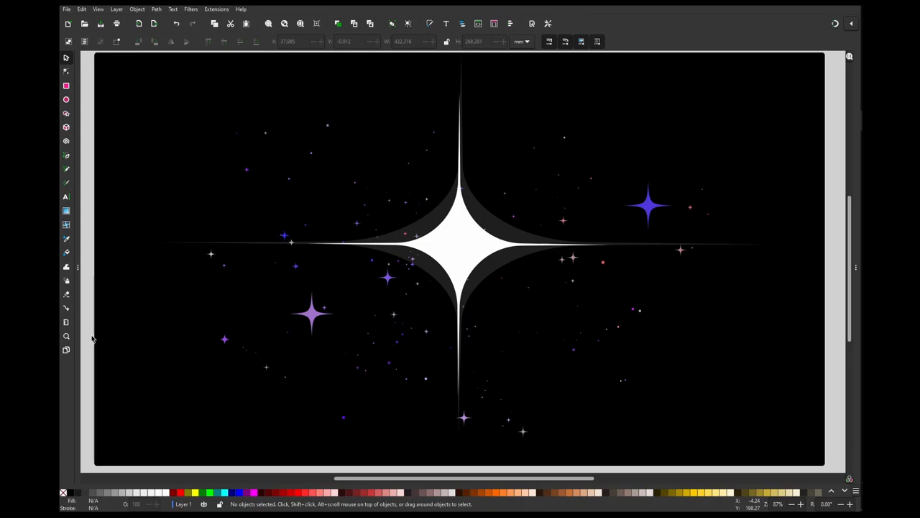
pyautogui.moveTo(291, 319)
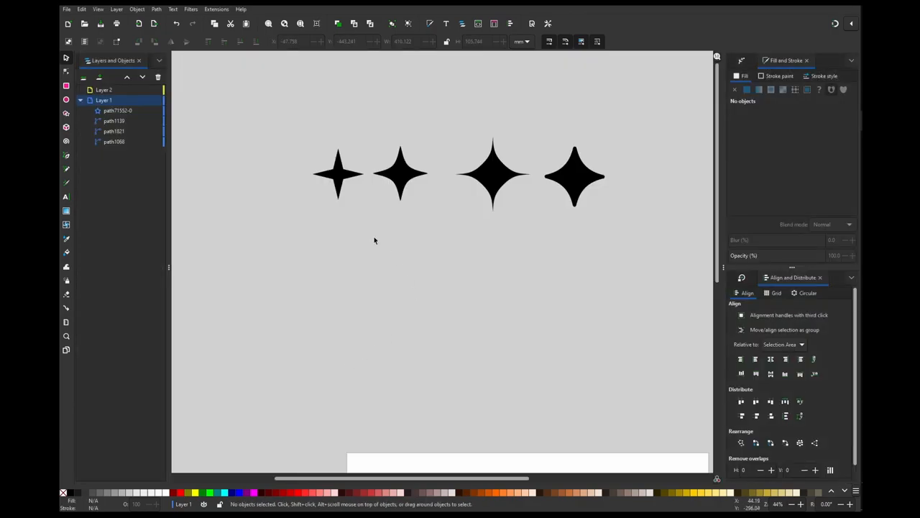
pyautogui.moveTo(313, 242)
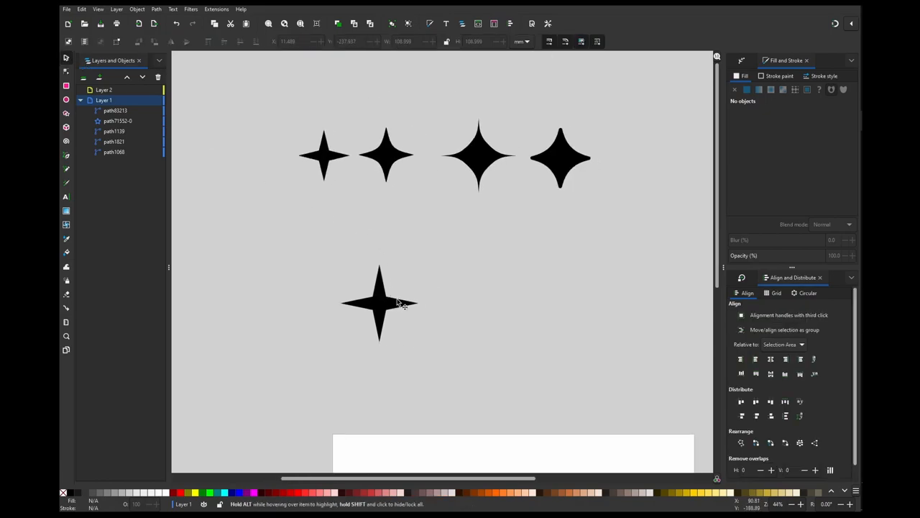
# Alt-drag a copy of the slender star to its right and apply the BSpline path effect to it.
pyautogui.click(380, 302)
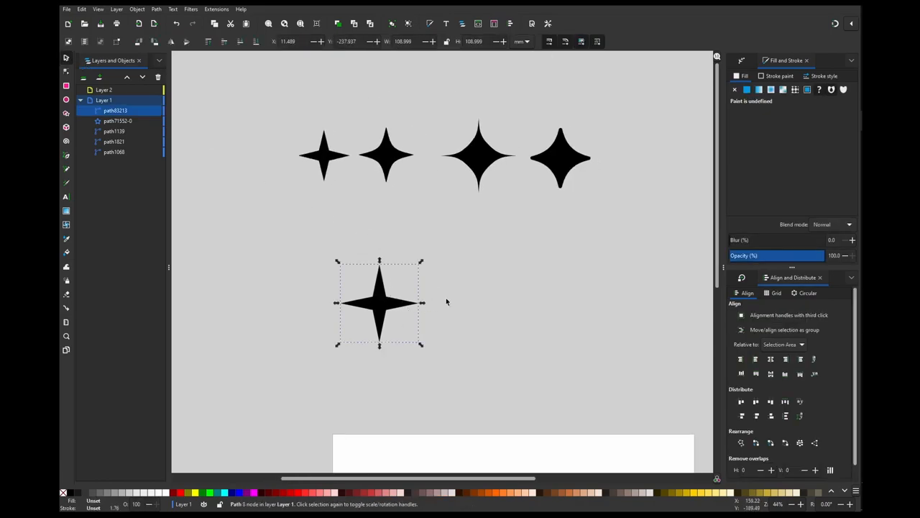
pyautogui.moveTo(379, 302); pyautogui.dragTo(472, 302)
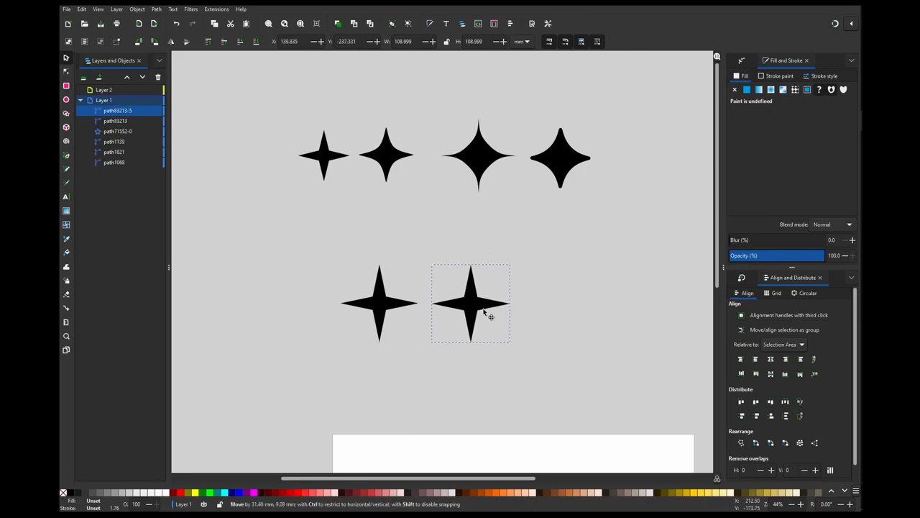
pyautogui.click(470, 302)
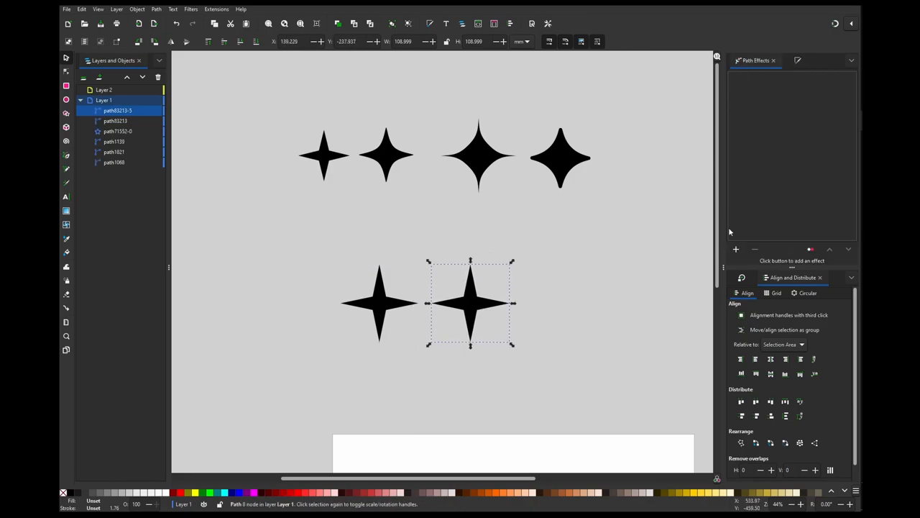
pyautogui.click(736, 250)
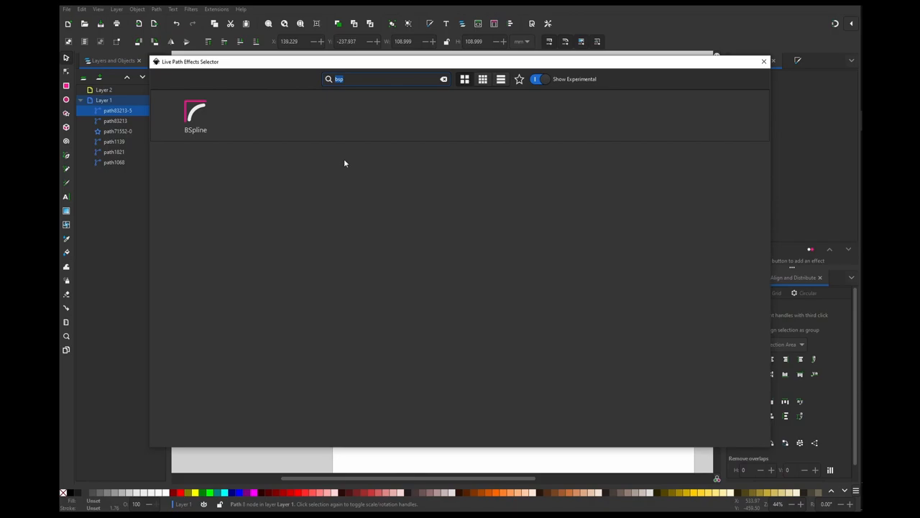
pyautogui.press('Backspace')
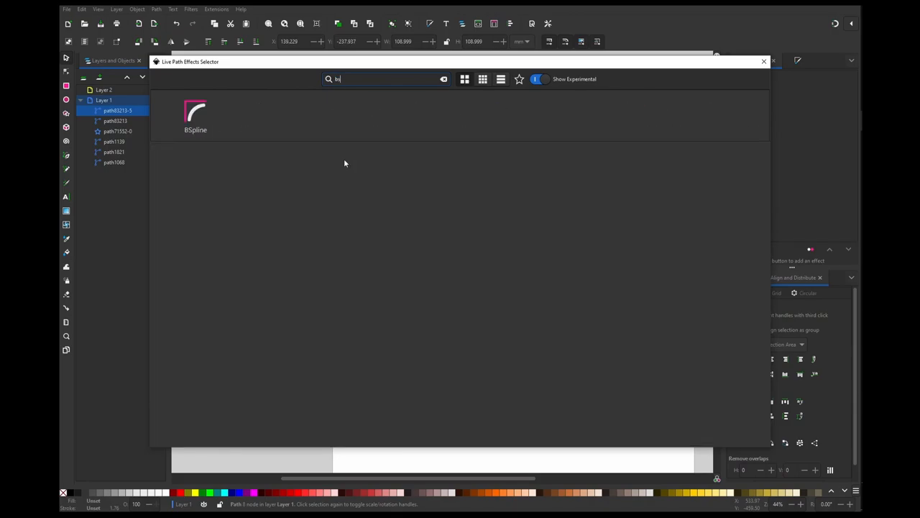
pyautogui.doubleClick(196, 112)
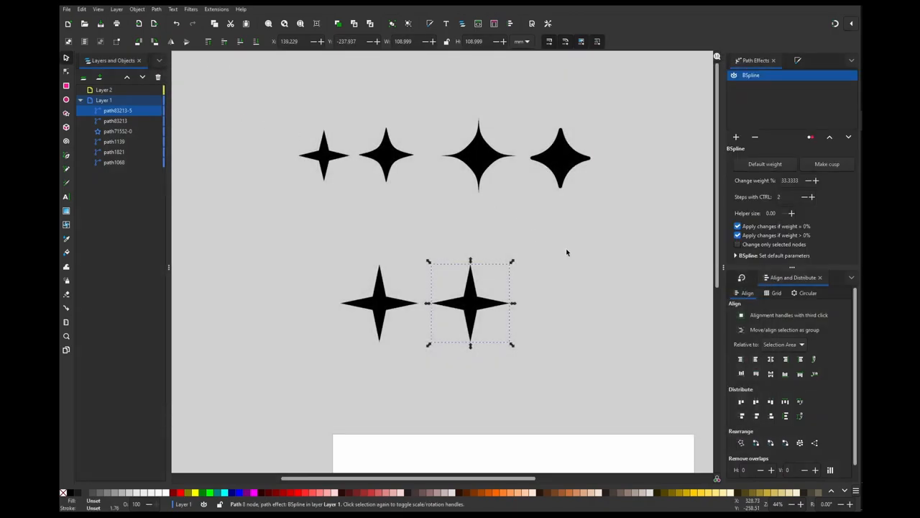
# Edit the copy's nodes and scale them with transform handles into a smaller curved sparkle.
pyautogui.click(817, 181)
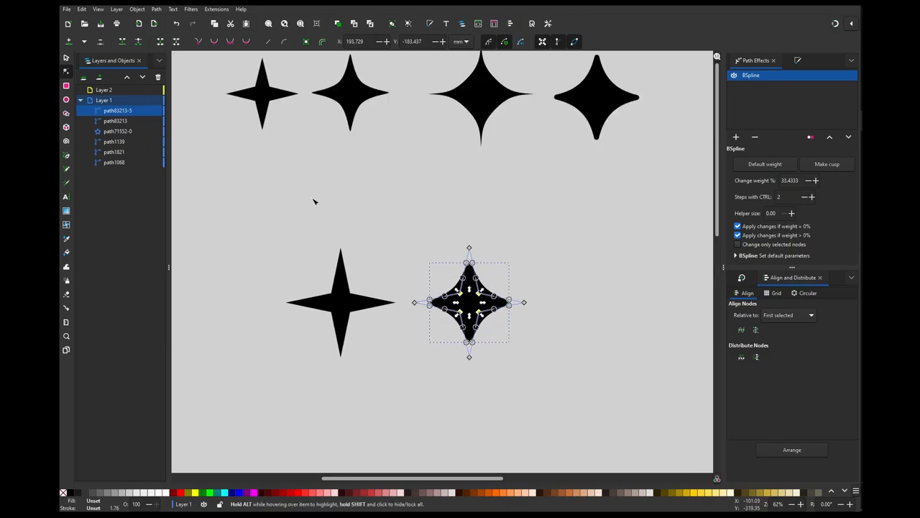
pyautogui.moveTo(543, 40)
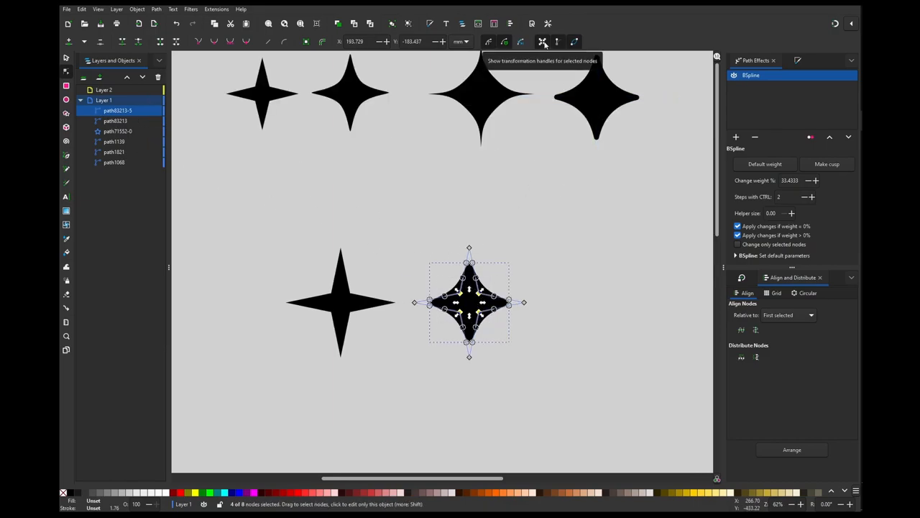
pyautogui.click(543, 40)
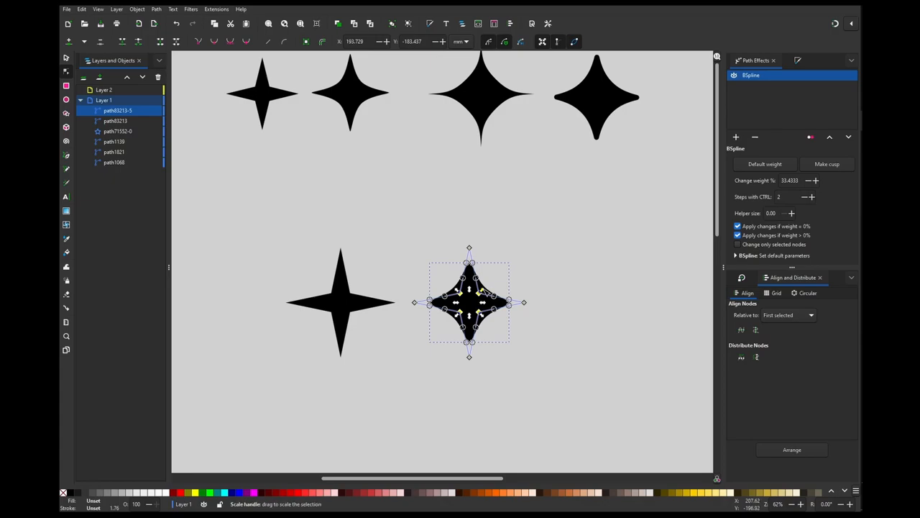
pyautogui.press('ctrl+shift')
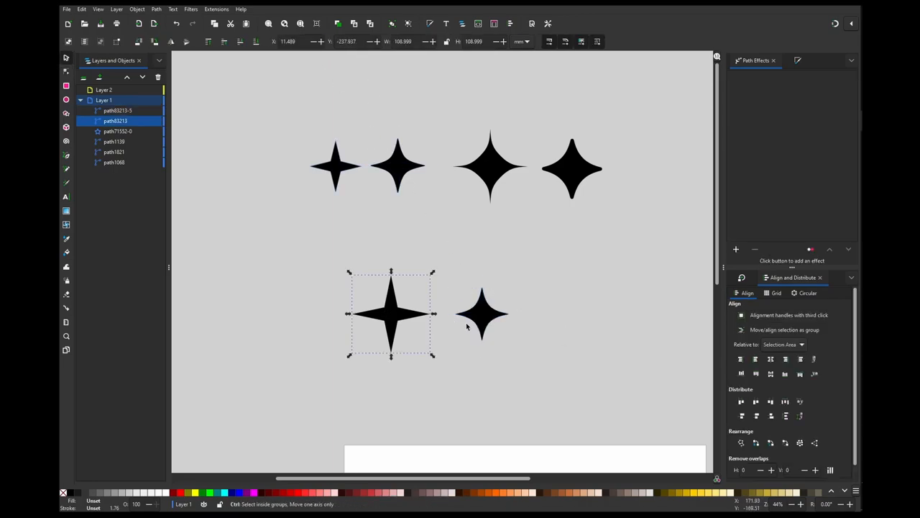
# Place a third star copy further right and apply the effect found by searching 'ou' for needle-like points.
pyautogui.moveTo(391, 313); pyautogui.dragTo(567, 313)
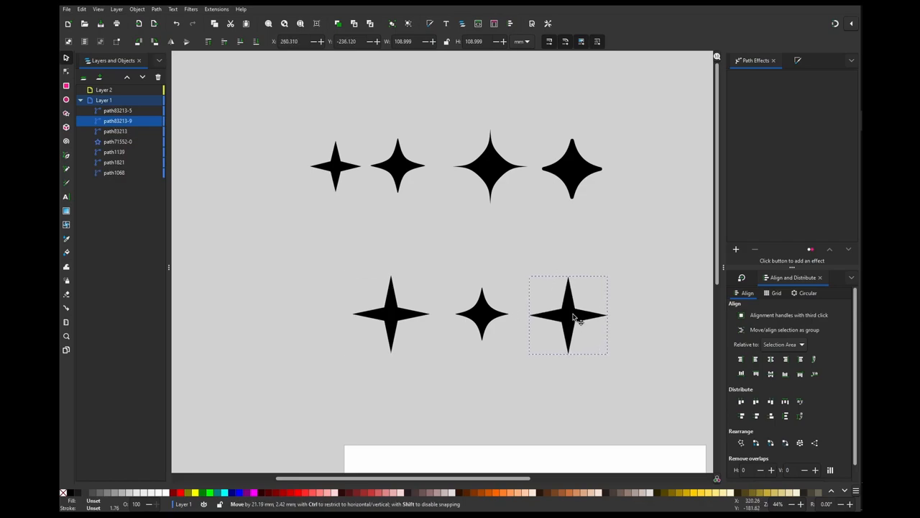
pyautogui.click(572, 312)
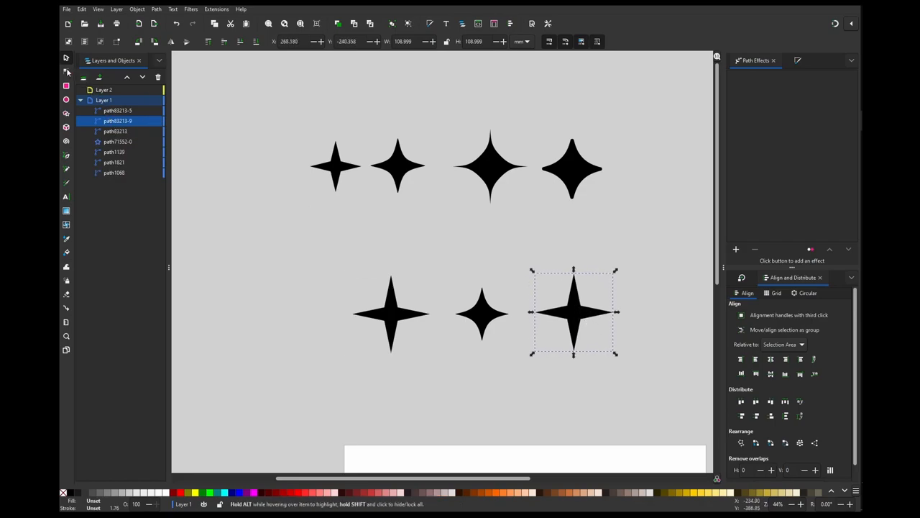
pyautogui.click(736, 249)
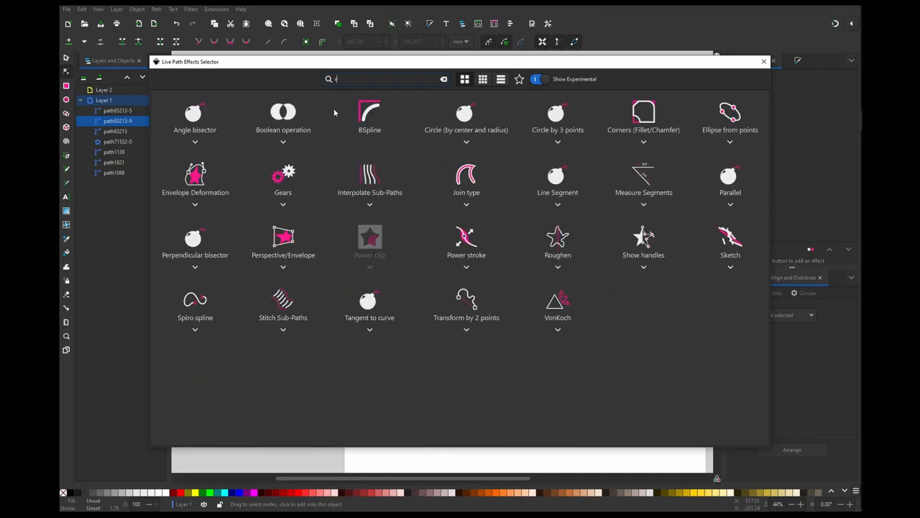
pyautogui.write('ou')
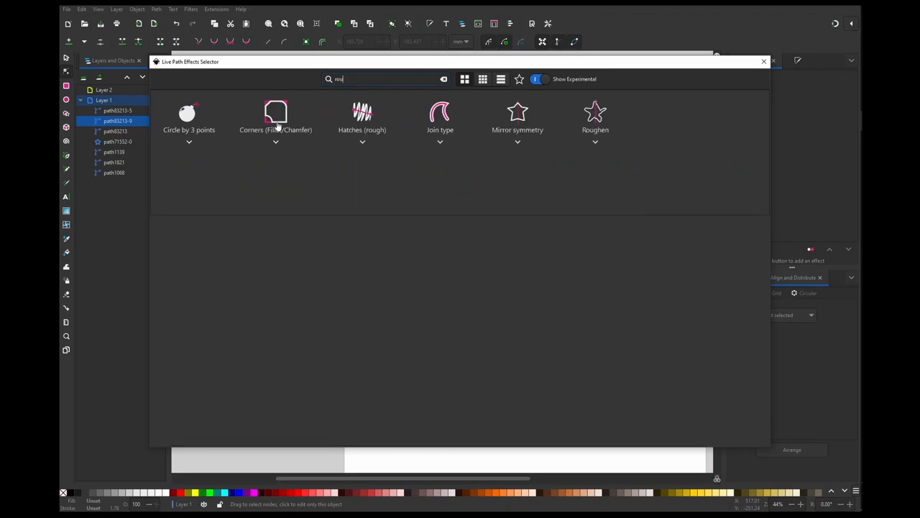
pyautogui.doubleClick(276, 118)
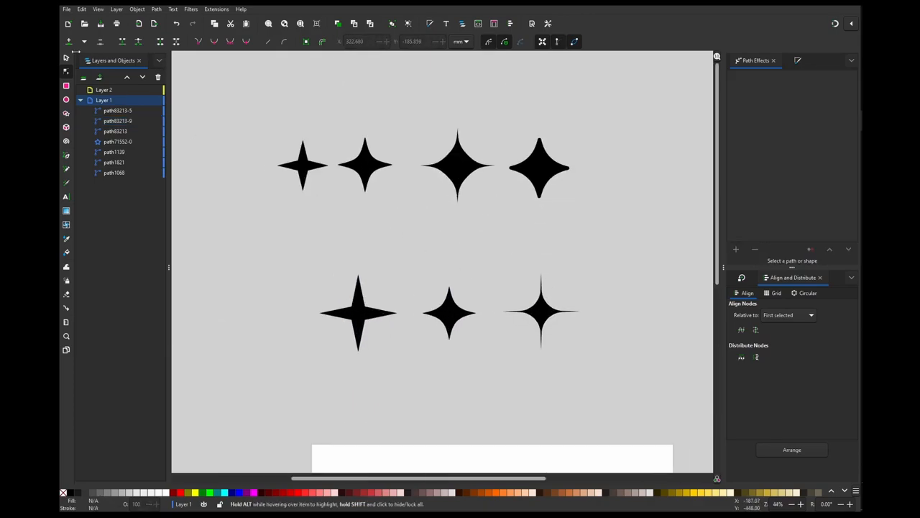
# Copy the first star to the row's end and apply Corners (Fillet/Chamfer) for rounded, puffy points.
pyautogui.click(356, 310)
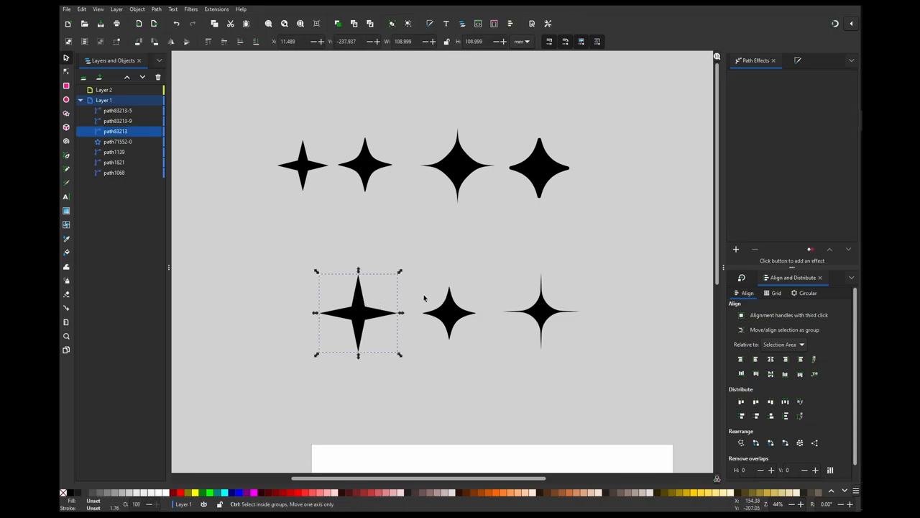
pyautogui.moveTo(357, 313); pyautogui.dragTo(578, 357)
pyautogui.write('round')
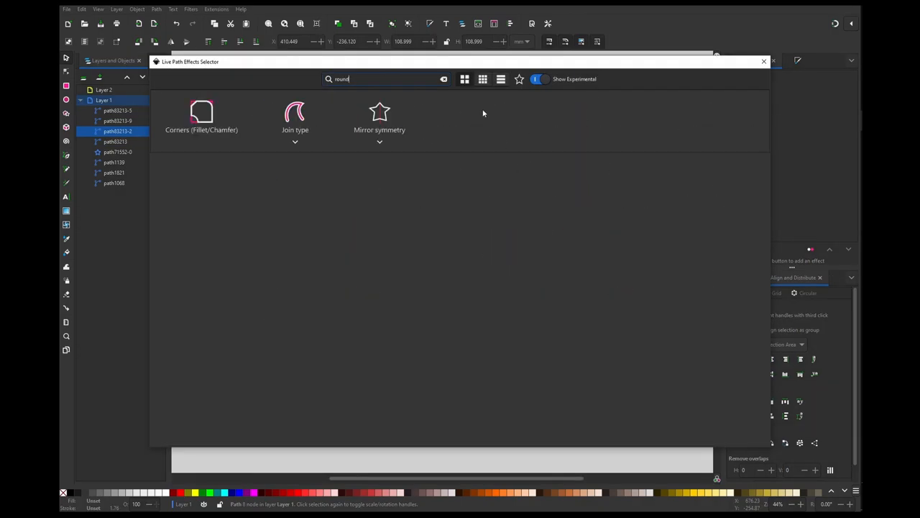
pyautogui.doubleClick(201, 115)
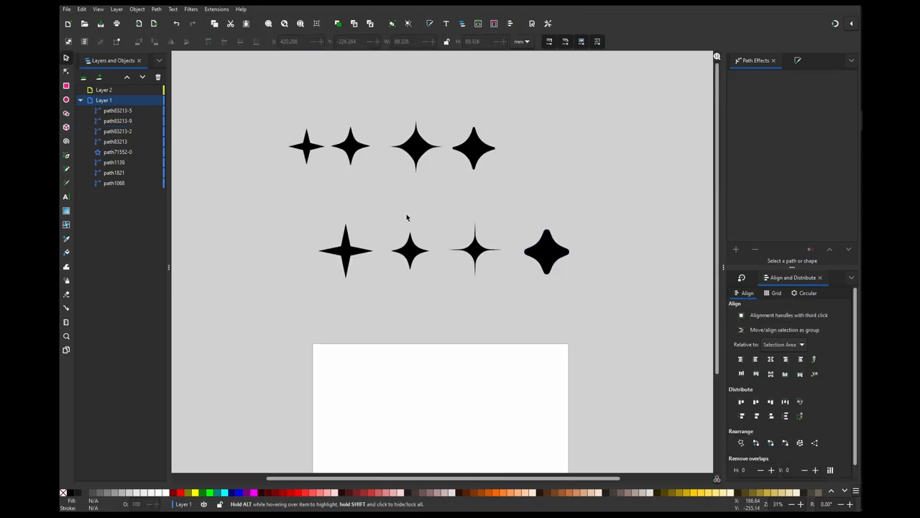
pyautogui.moveTo(417, 227)
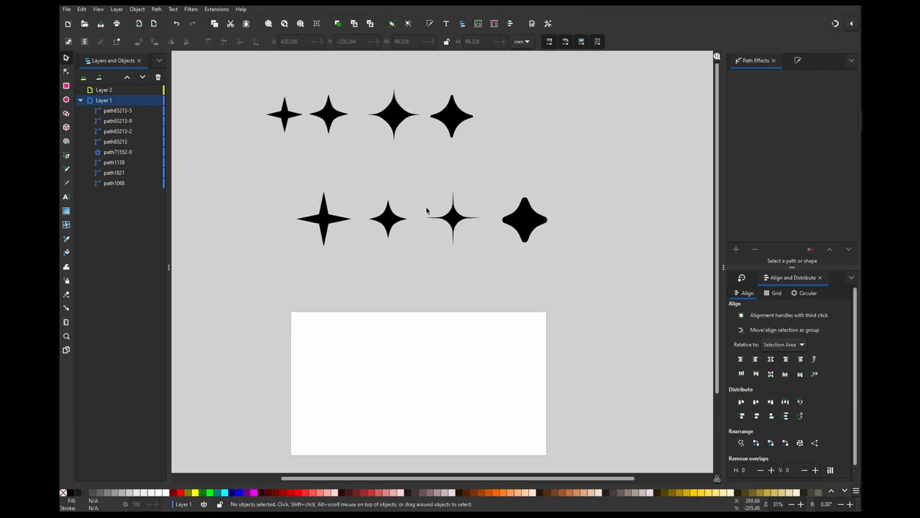
# Draw a small circle right of the puffy star, then move the sparkle row onto the white rectangle's top-left edge.
pyautogui.click(66, 100)
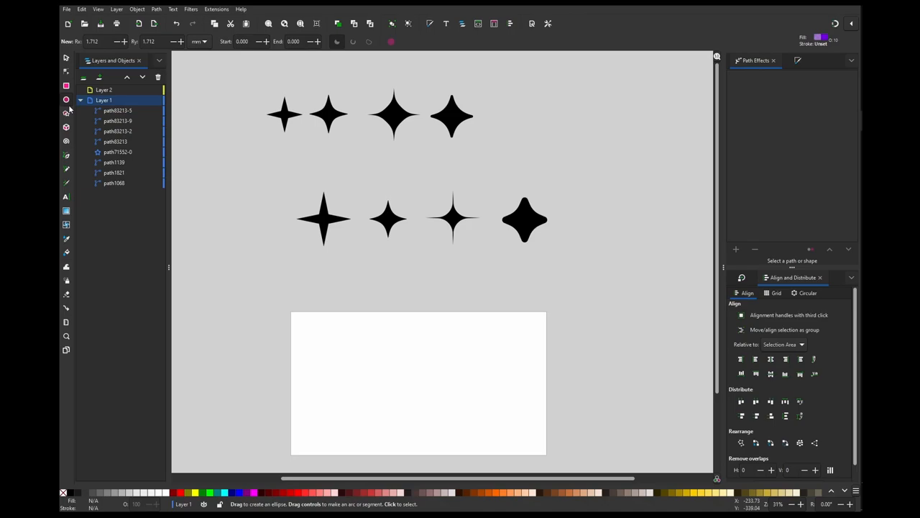
pyautogui.moveTo(512, 215); pyautogui.dragTo(523, 227)
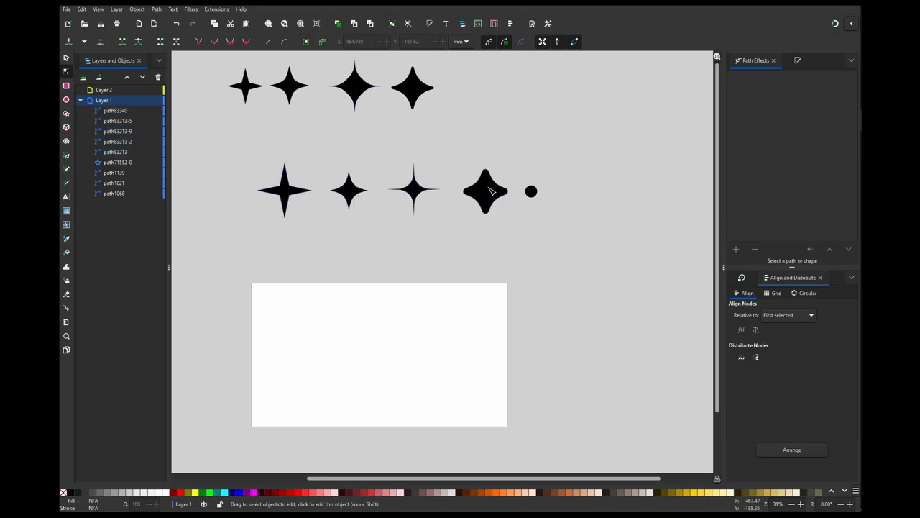
pyautogui.click(414, 190)
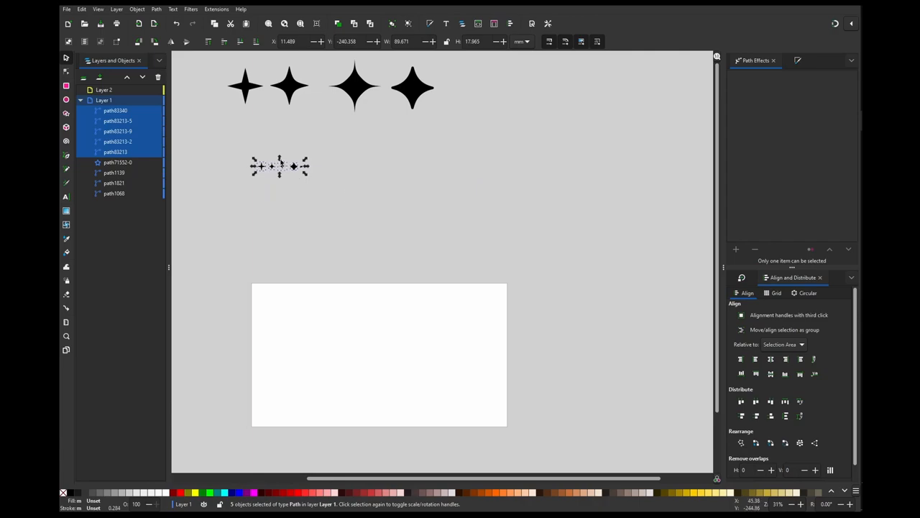
pyautogui.moveTo(279, 166); pyautogui.dragTo(275, 273)
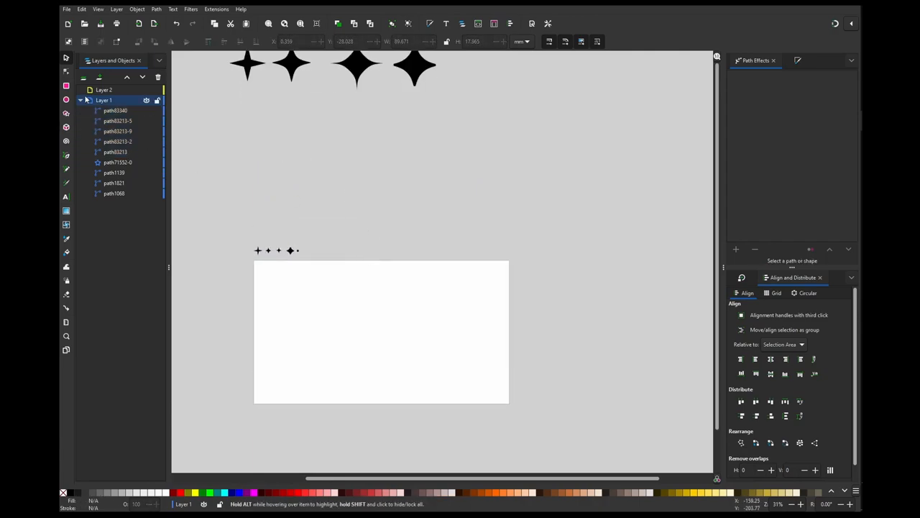
# Delete the empty layer, add a new one and draw a black background rectangle over the white area.
pyautogui.click(104, 90)
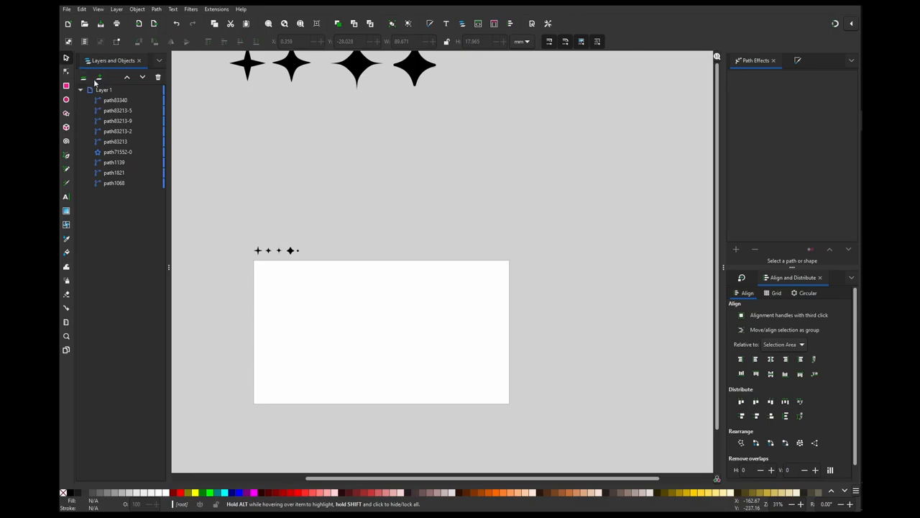
pyautogui.click(83, 78)
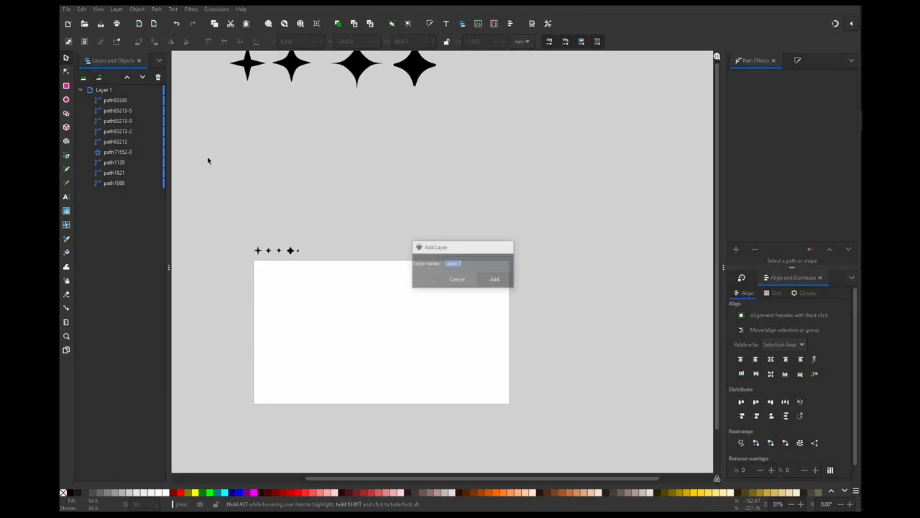
pyautogui.click(494, 279)
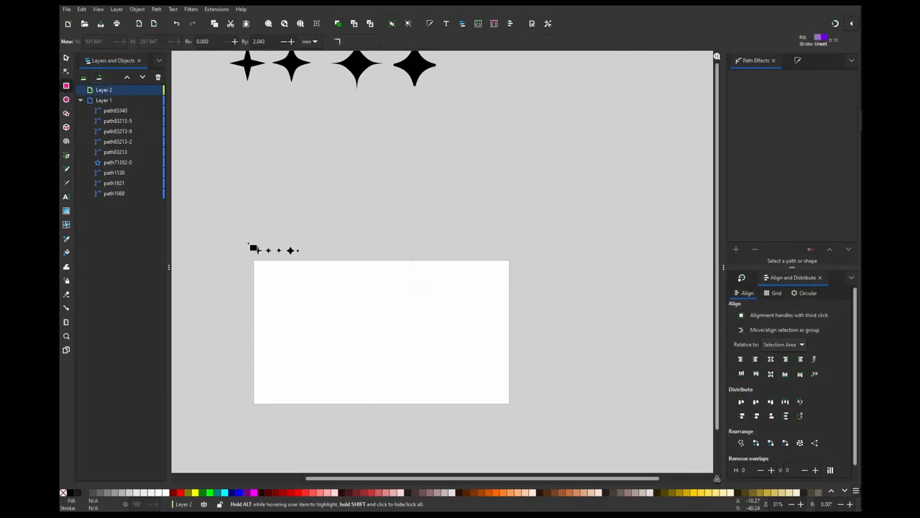
pyautogui.moveTo(252, 257); pyautogui.dragTo(515, 408)
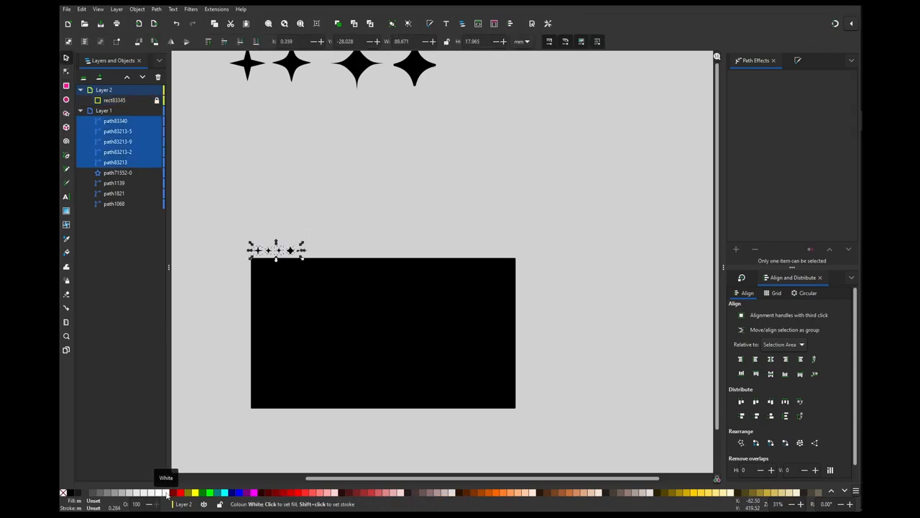
# Make the sparkles white and move one star into the centre of the black background as the main star.
pyautogui.click(167, 492)
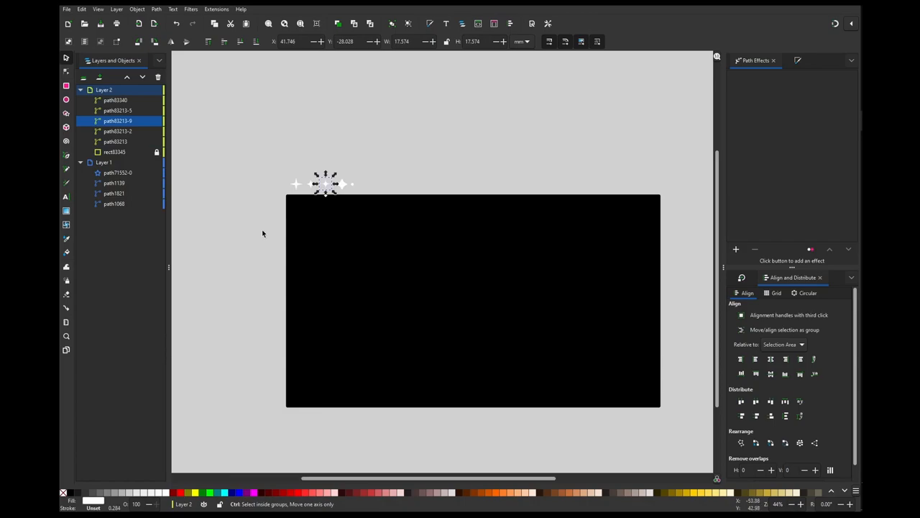
pyautogui.moveTo(328, 184); pyautogui.dragTo(469, 291)
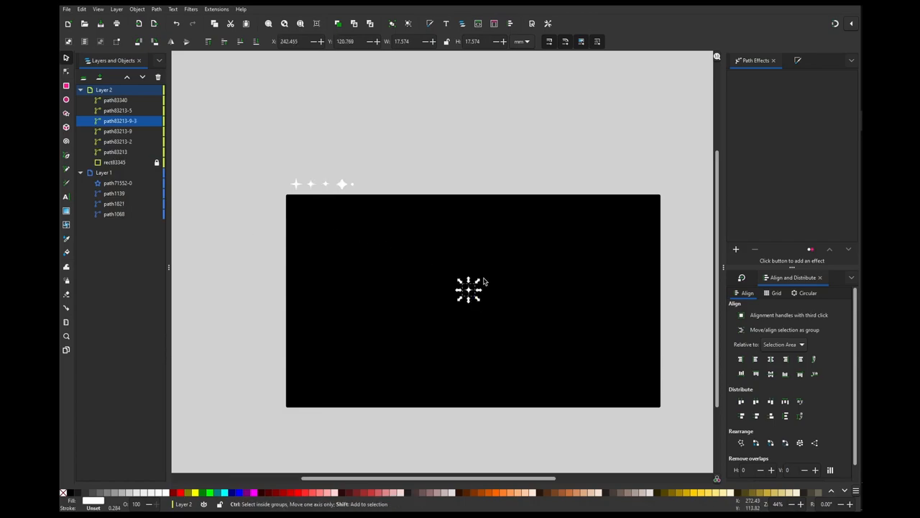
pyautogui.click(469, 290)
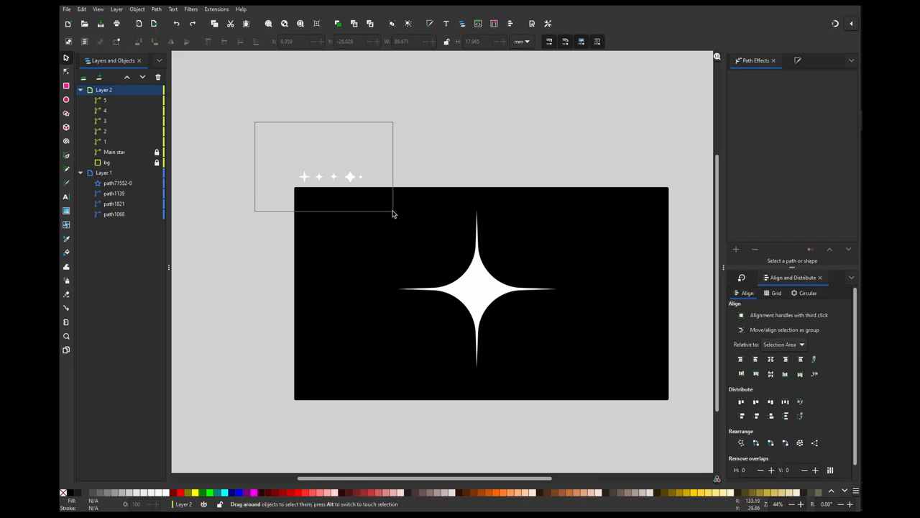
# Group the five sparkles with Ctrl+G, rename the group 'particles' and select the sparkles inside it.
pyautogui.press('ctrl+g')
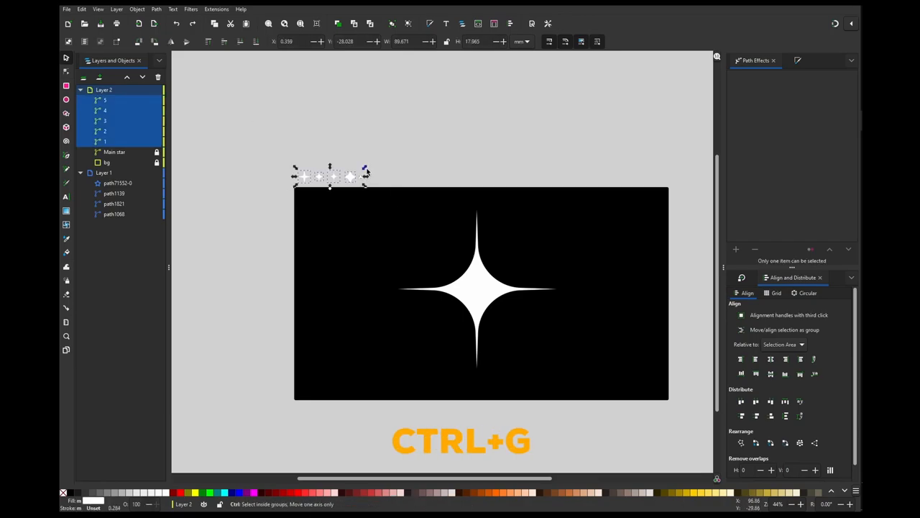
pyautogui.press('ctrl+g')
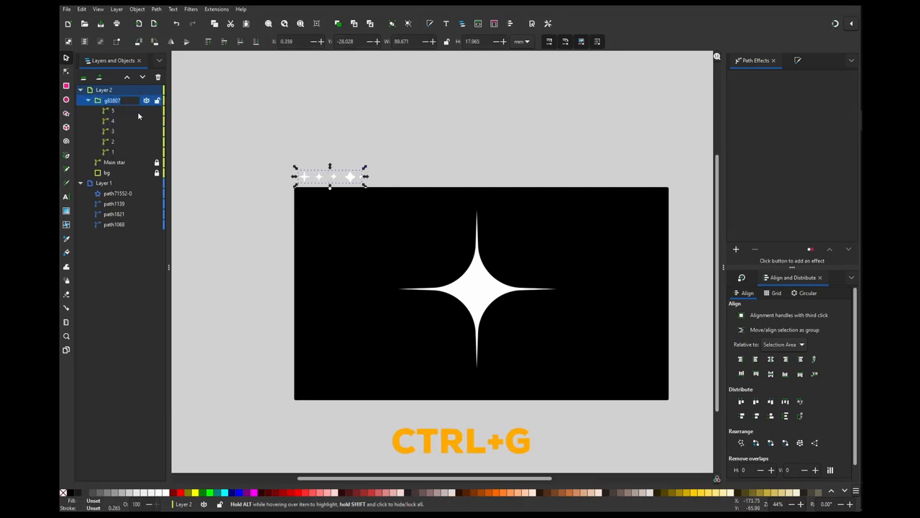
pyautogui.doubleClick(115, 101)
pyautogui.write('particles')
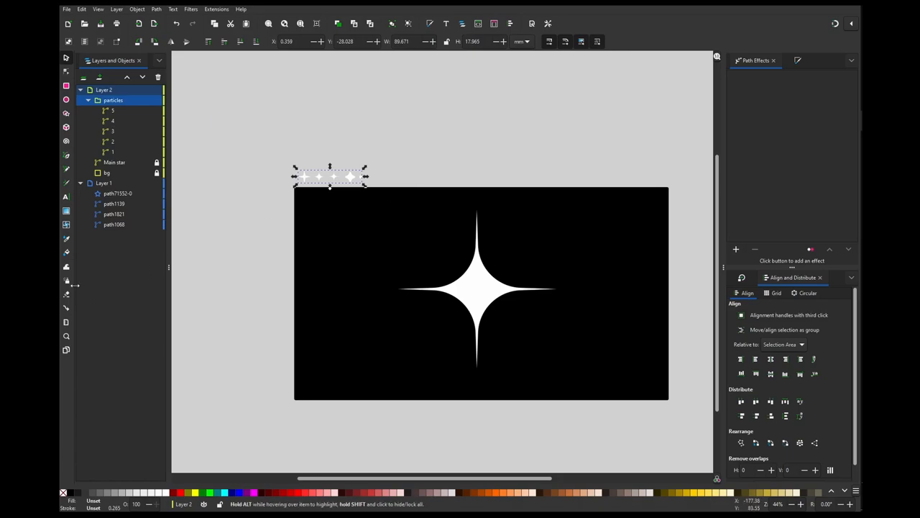
pyautogui.click(295, 170)
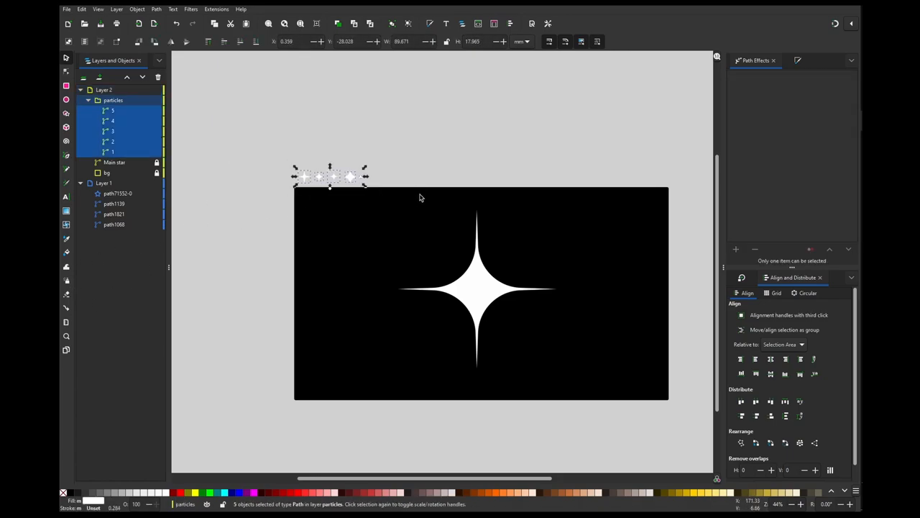
pyautogui.moveTo(280, 222)
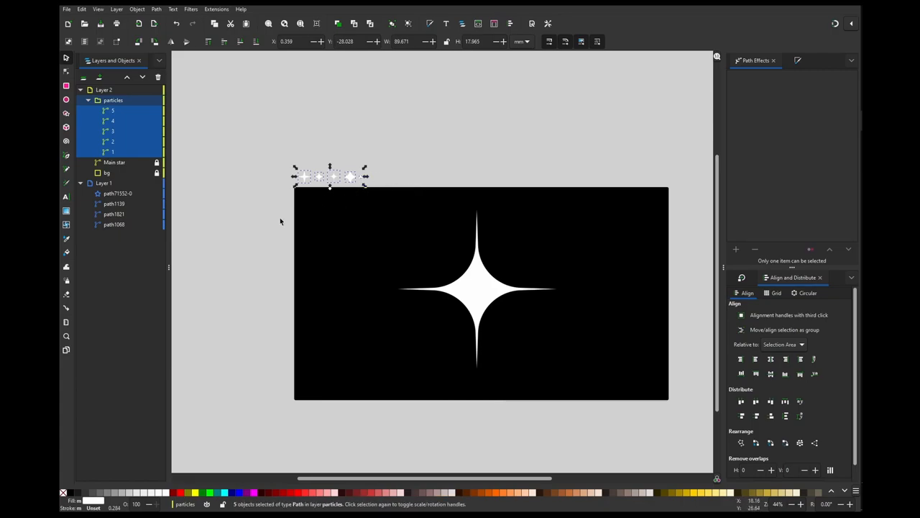
pyautogui.moveTo(66, 280)
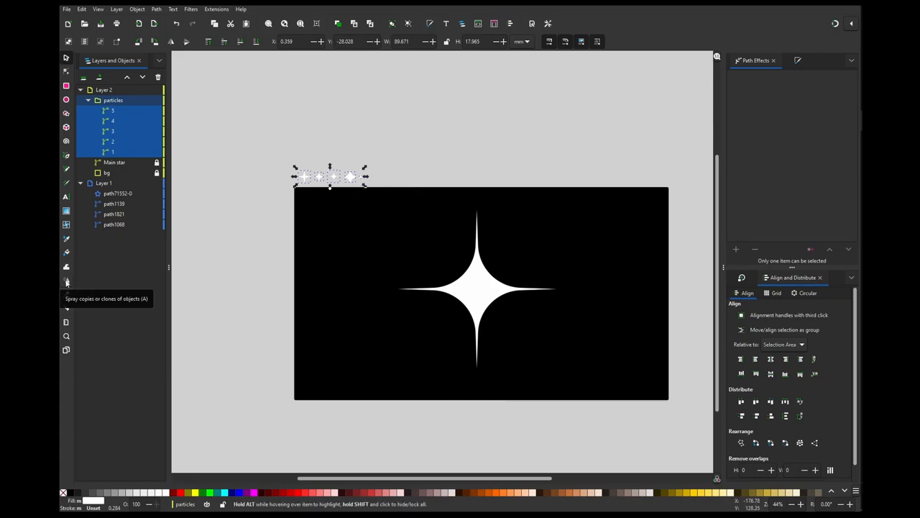
# Spray copies of the selected sparkles across the black sky around the main star with the Spray tool.
pyautogui.click(66, 280)
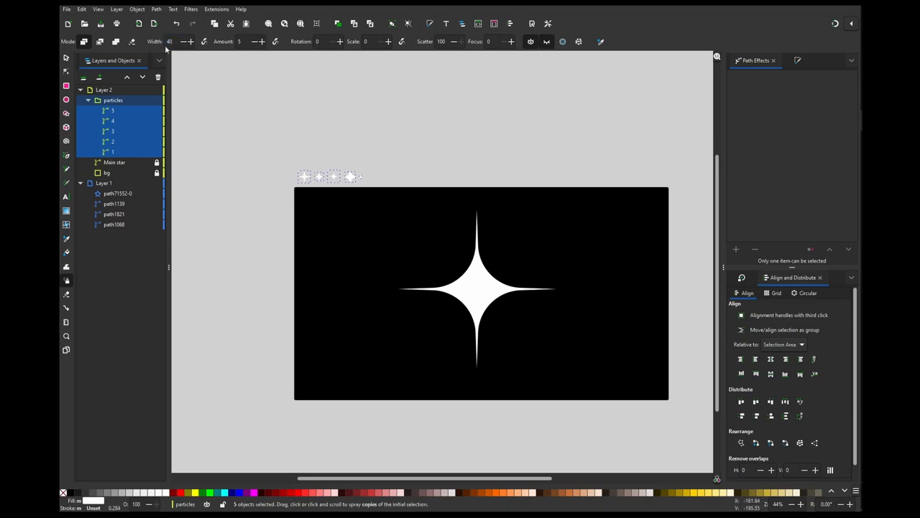
pyautogui.moveTo(237, 40)
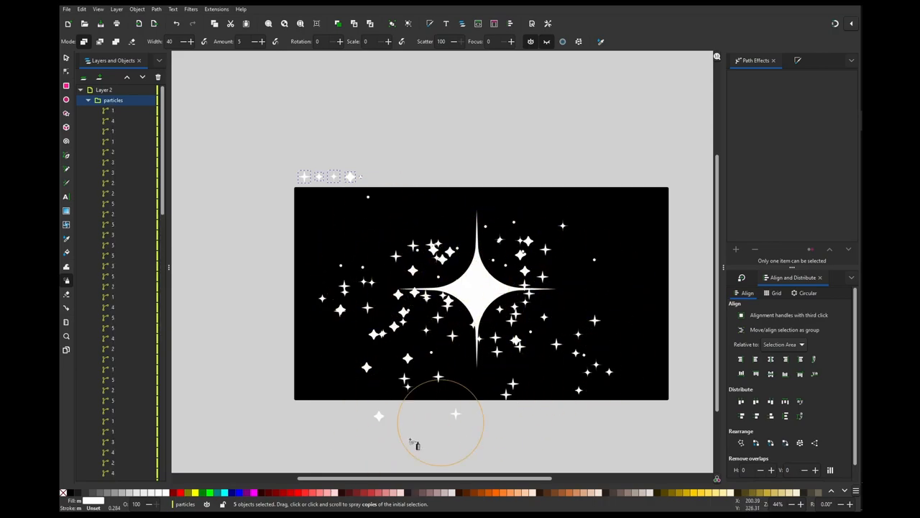
pyautogui.click(453, 420)
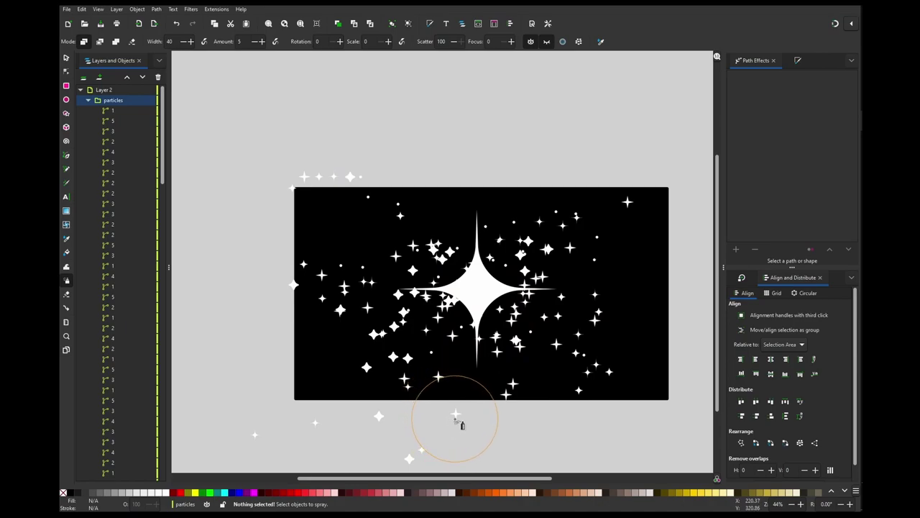
pyautogui.scroll(3)
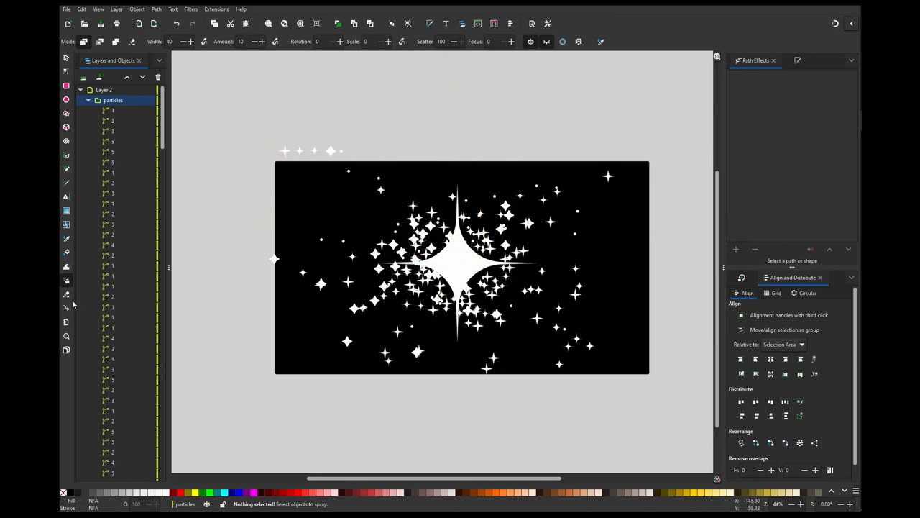
# With the Tweak tool active, select the sprayed sparkles in the particles group from first to last.
pyautogui.click(66, 268)
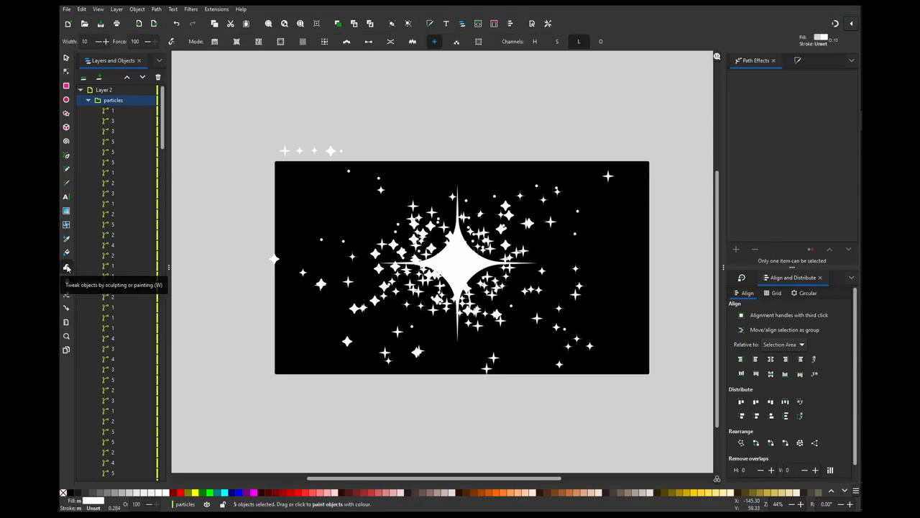
pyautogui.click(112, 111)
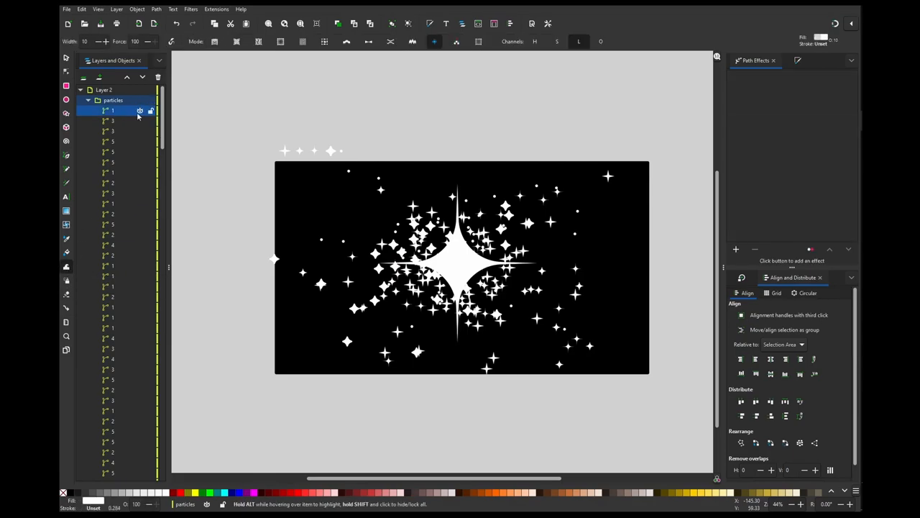
pyautogui.scroll(-3)
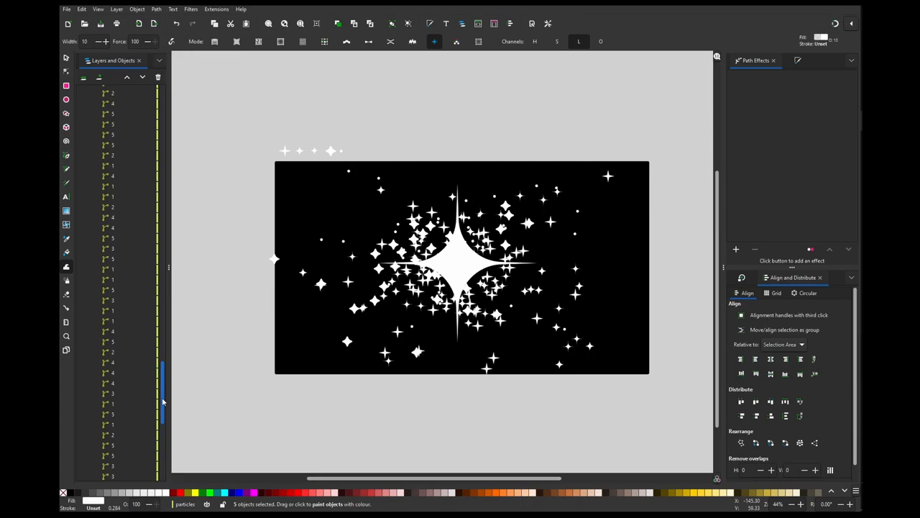
pyautogui.scroll(-3)
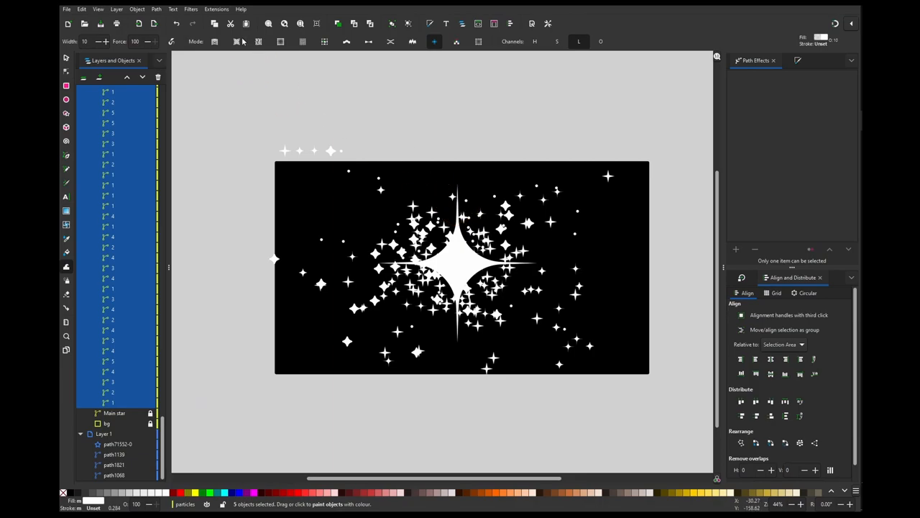
pyautogui.moveTo(282, 40)
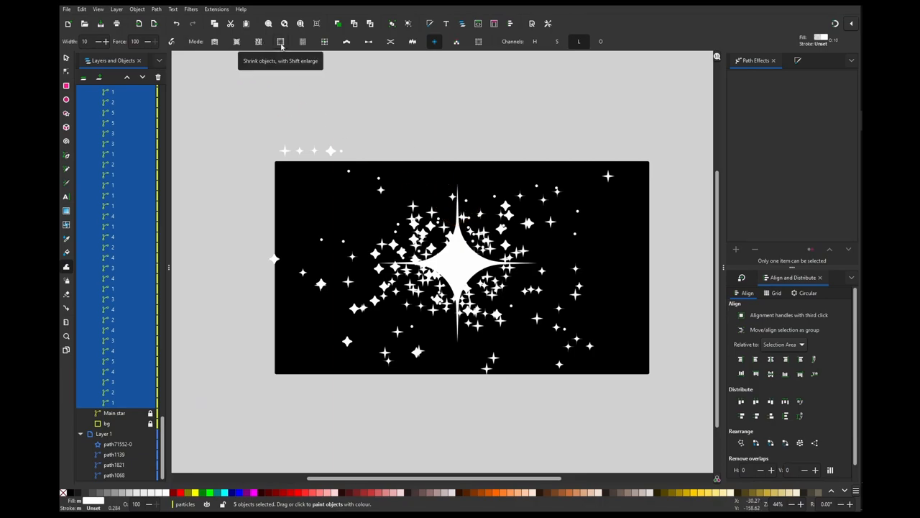
# Set the Tweak tool to shrink mode for brushing the selected sparkles smaller.
pyautogui.click(253, 40)
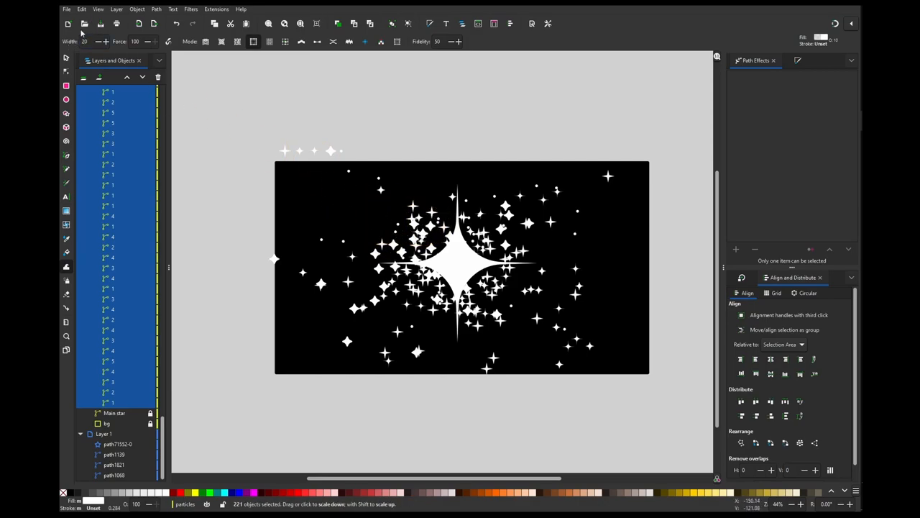
pyautogui.moveTo(397, 123)
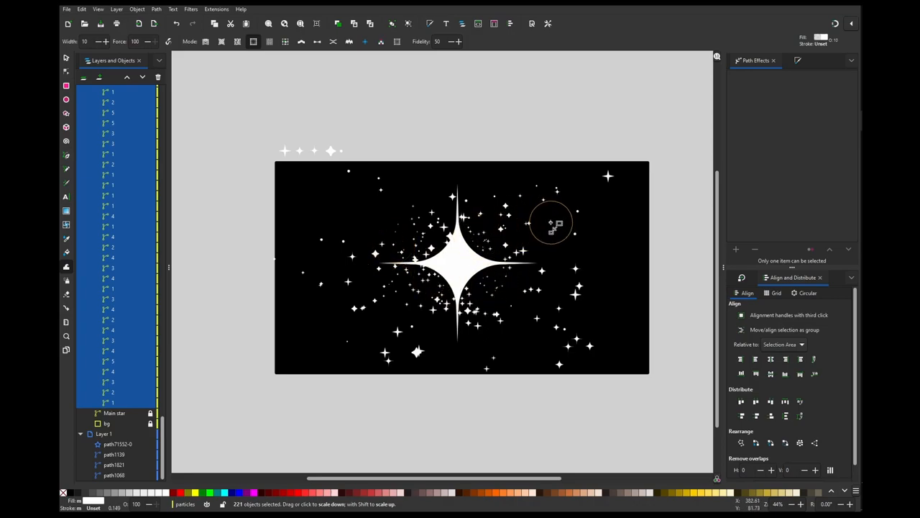
pyautogui.moveTo(339, 137)
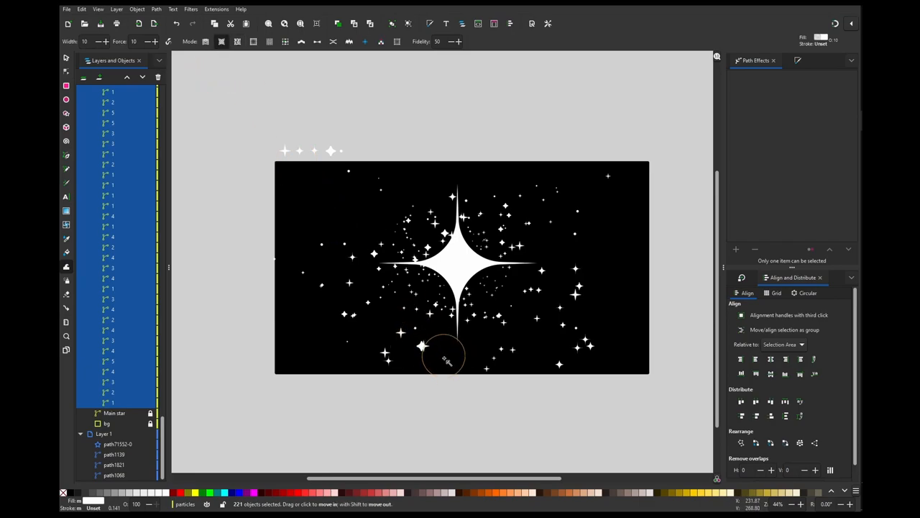
pyautogui.moveTo(424, 345)
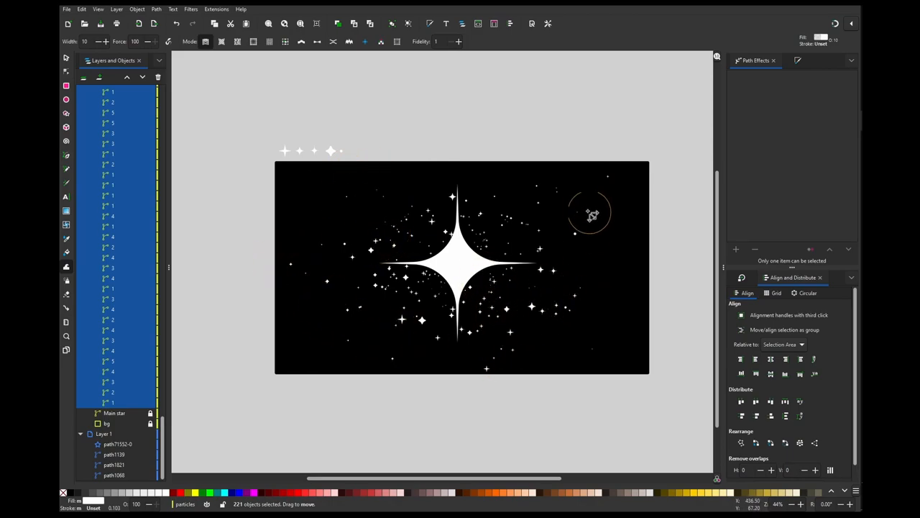
pyautogui.moveTo(352, 175)
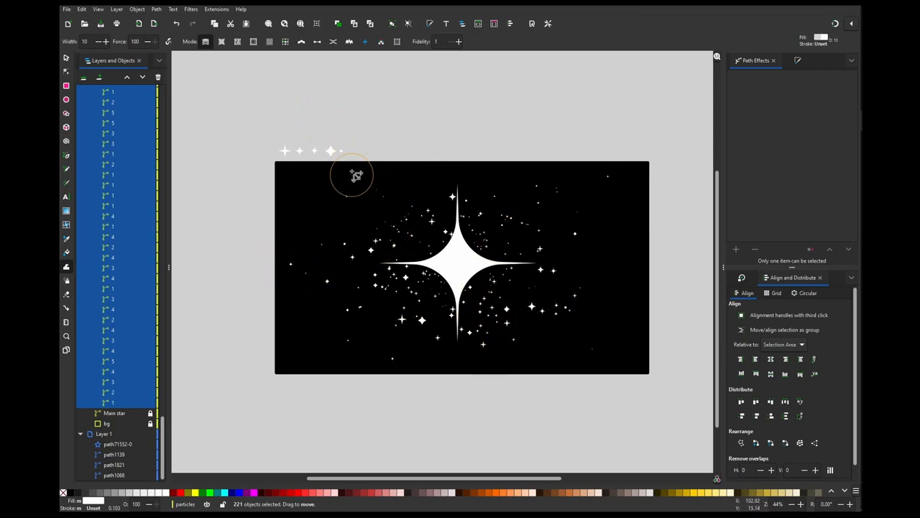
pyautogui.moveTo(420, 178)
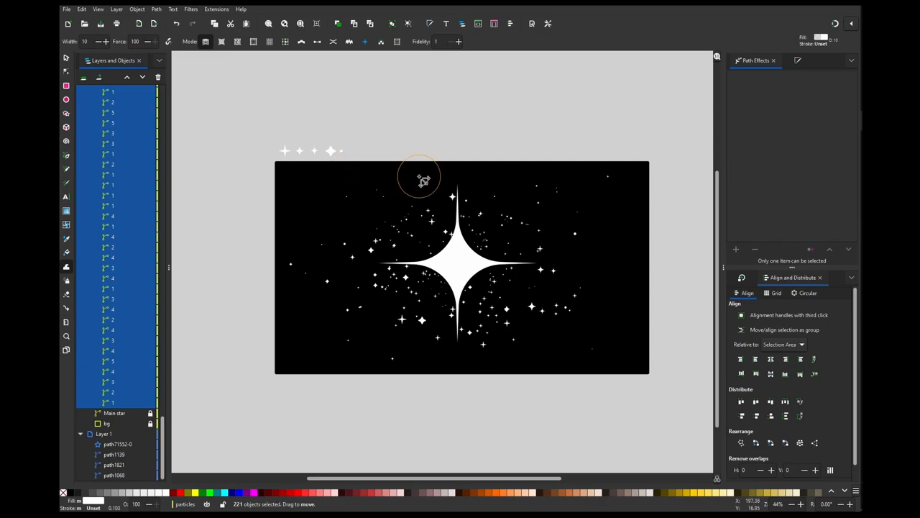
pyautogui.moveTo(547, 305)
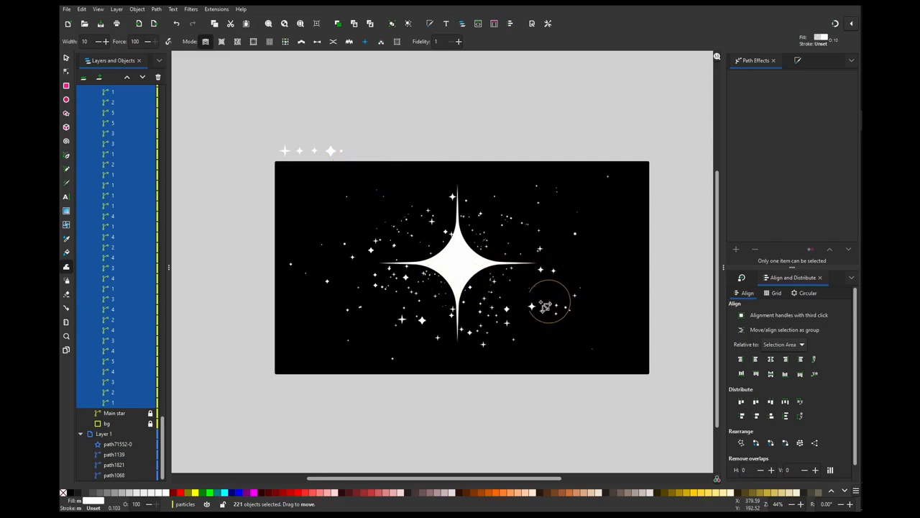
pyautogui.moveTo(596, 190)
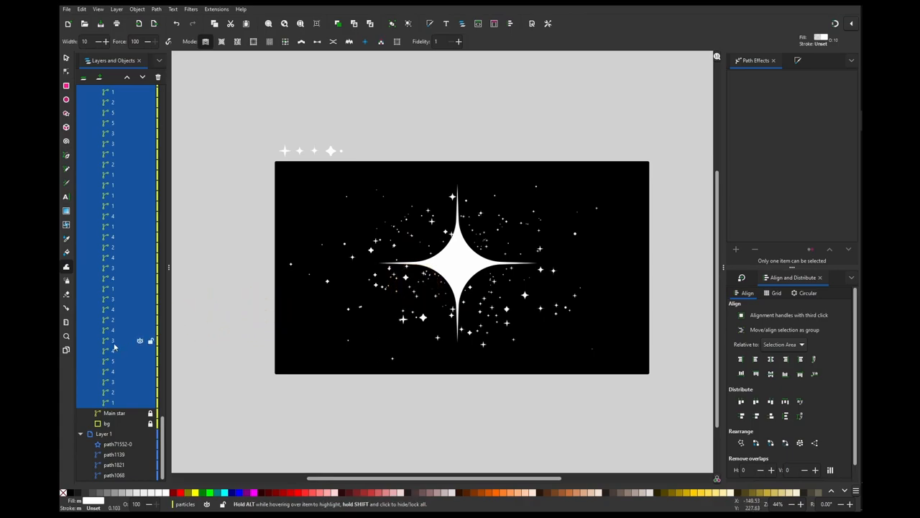
# Choose a blue hue in Fill and Stroke as the Tweak tool's paint colour.
pyautogui.scroll(-3)
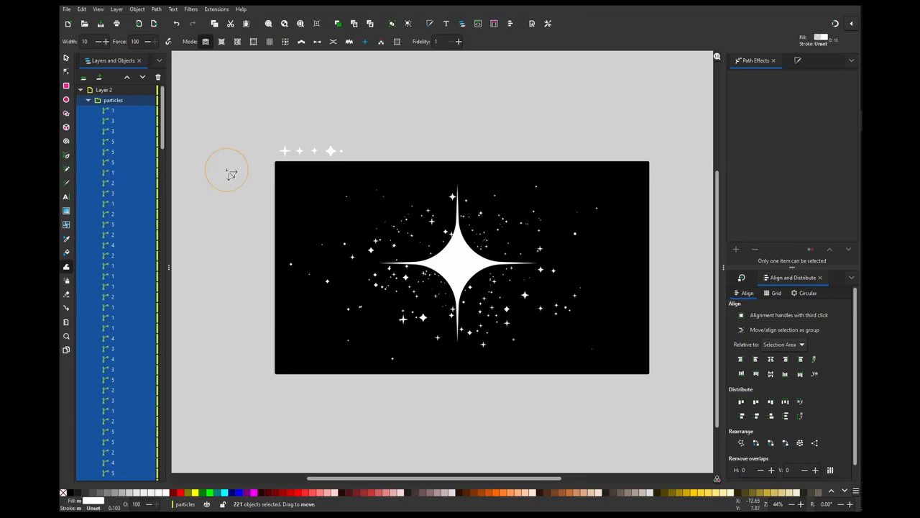
pyautogui.moveTo(365, 40)
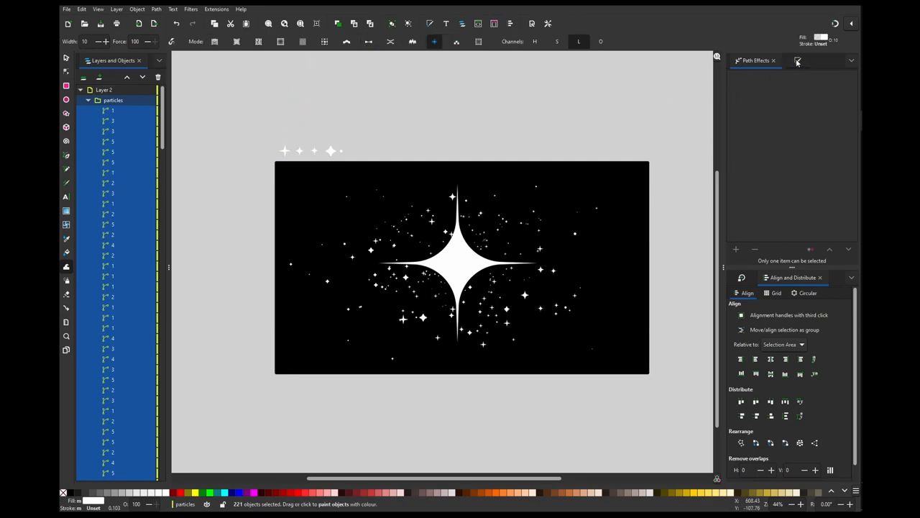
pyautogui.click(796, 61)
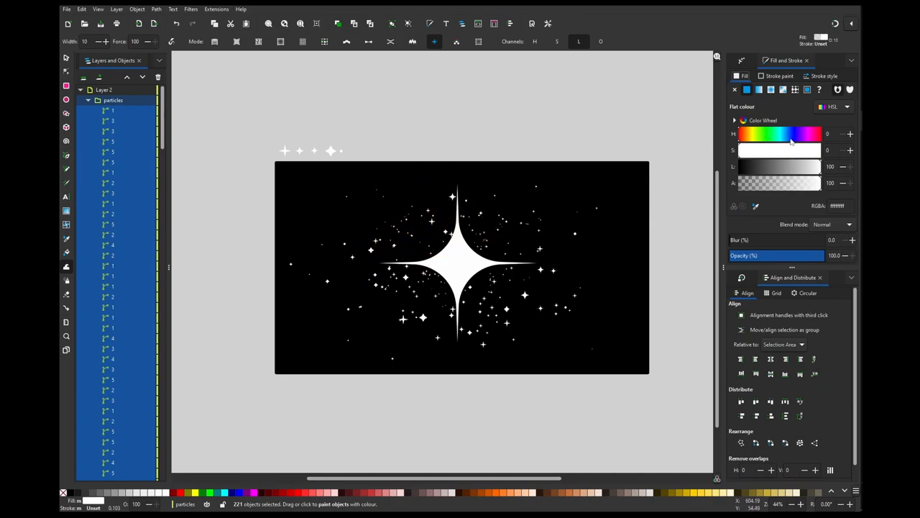
pyautogui.click(775, 167)
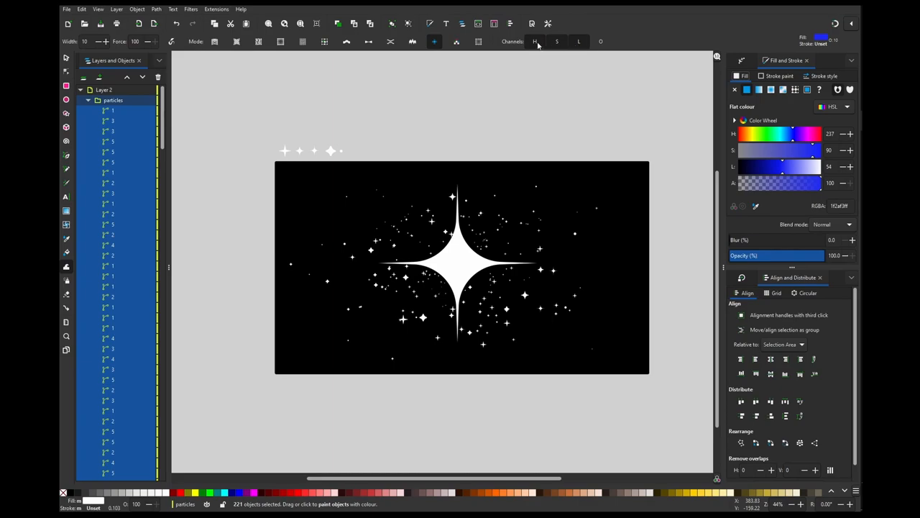
pyautogui.moveTo(602, 59)
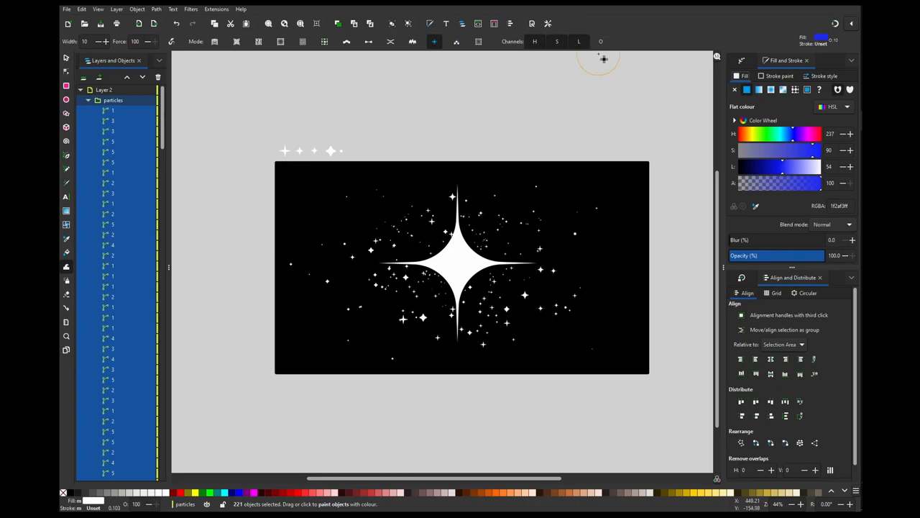
pyautogui.moveTo(416, 225)
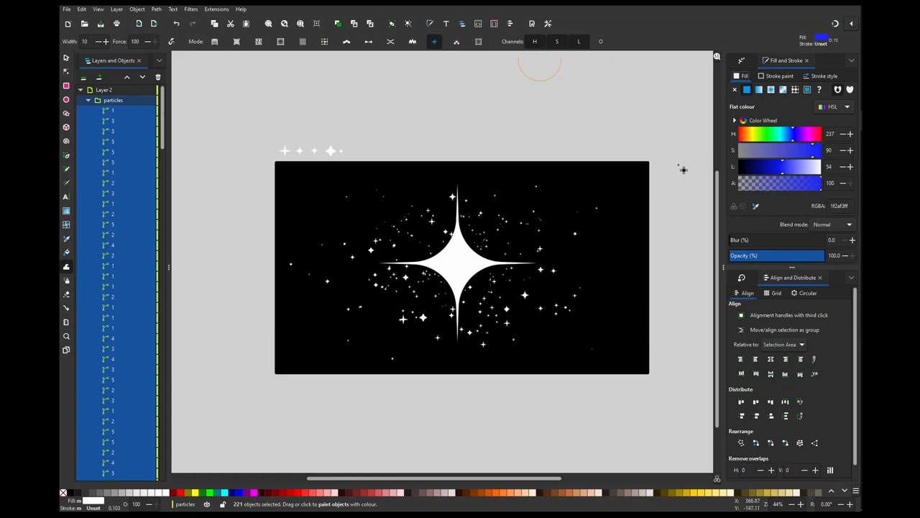
pyautogui.moveTo(564, 58)
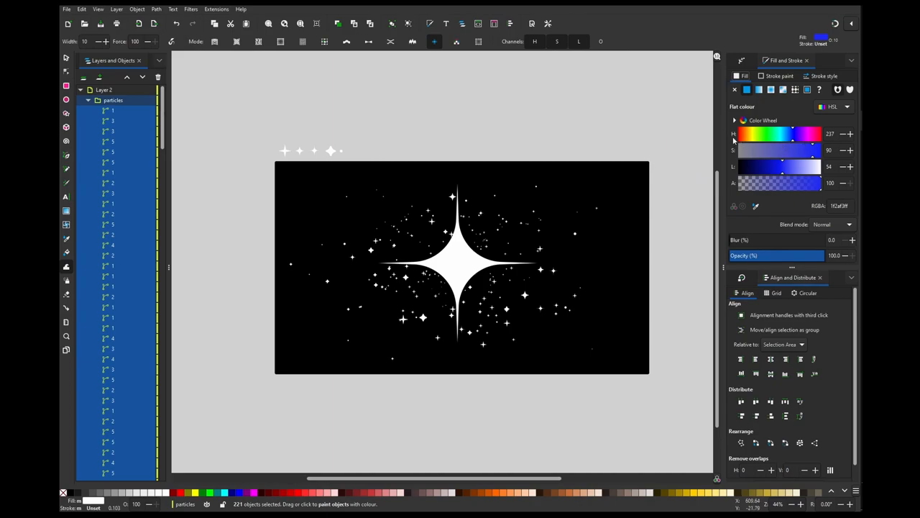
pyautogui.moveTo(431, 230)
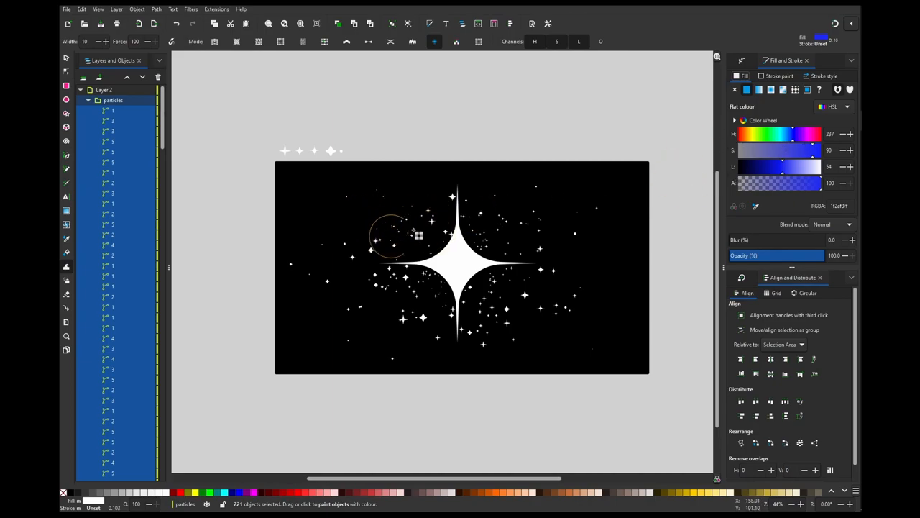
# Brush blue, purple and pink tints onto the sparkles around the big star.
pyautogui.moveTo(417, 233); pyautogui.dragTo(432, 276)
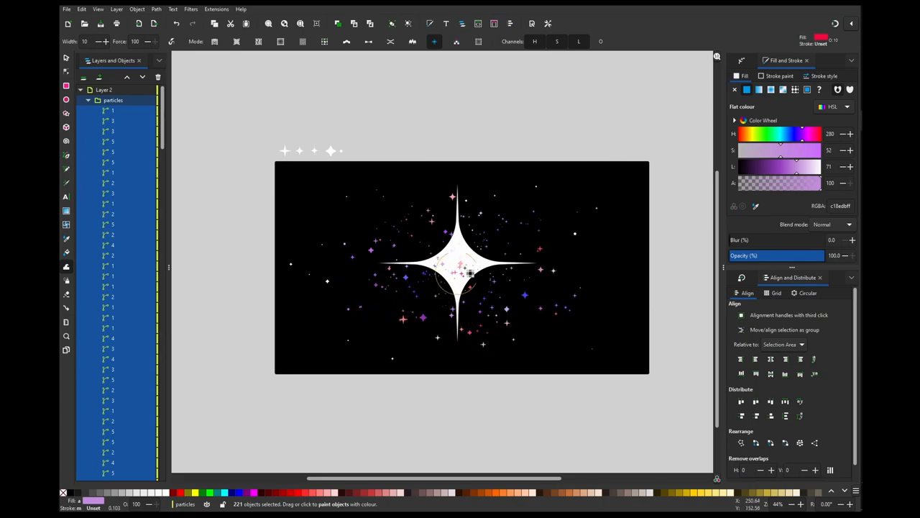
pyautogui.moveTo(535, 41)
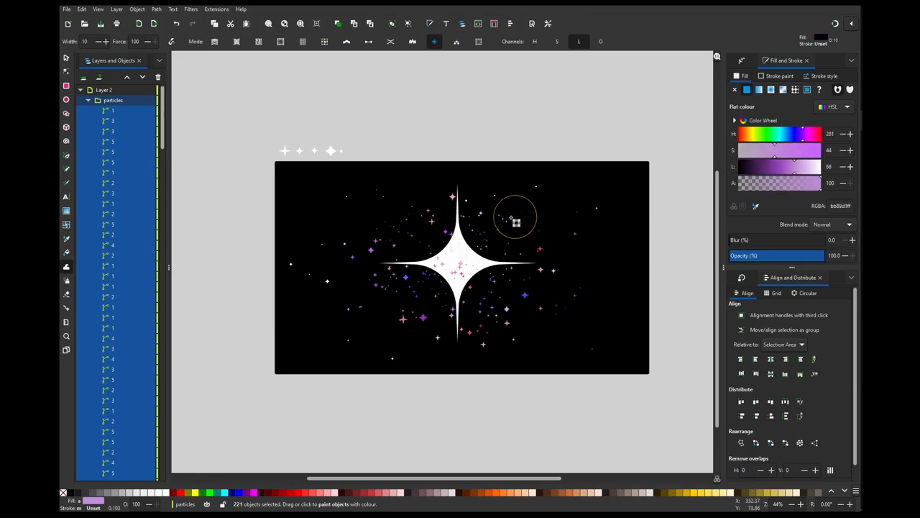
# Brush a darker purple over the outer sparkles so the colours fade outward.
pyautogui.moveTo(515, 218); pyautogui.dragTo(424, 270)
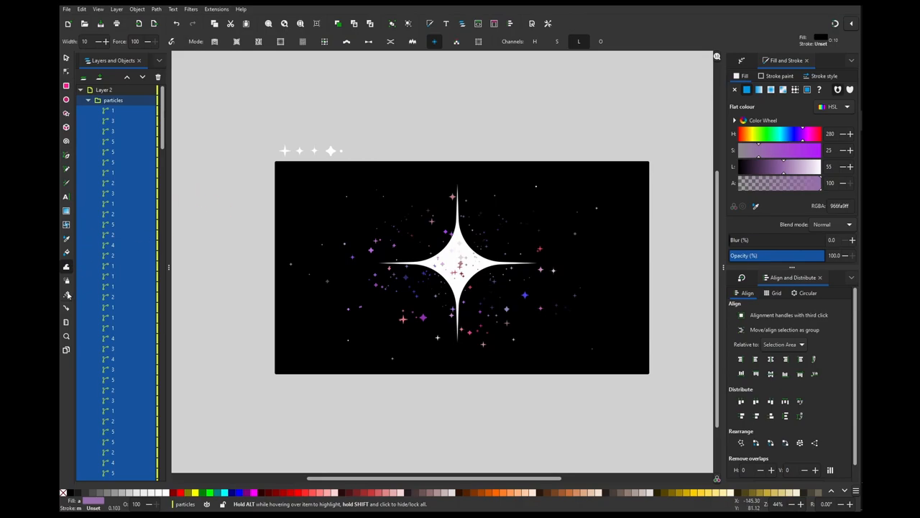
pyautogui.moveTo(224, 126)
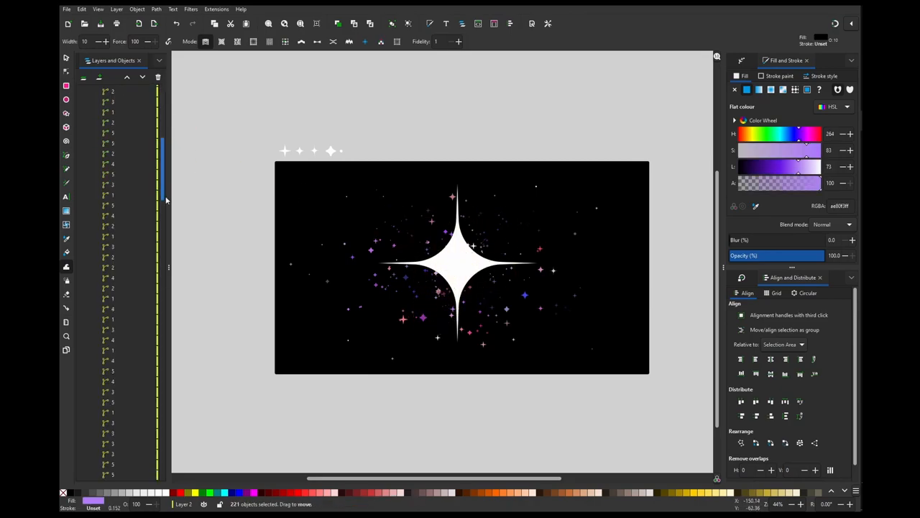
# Scroll the Layers and Objects panel to collapse the particles group.
pyautogui.scroll(-3)
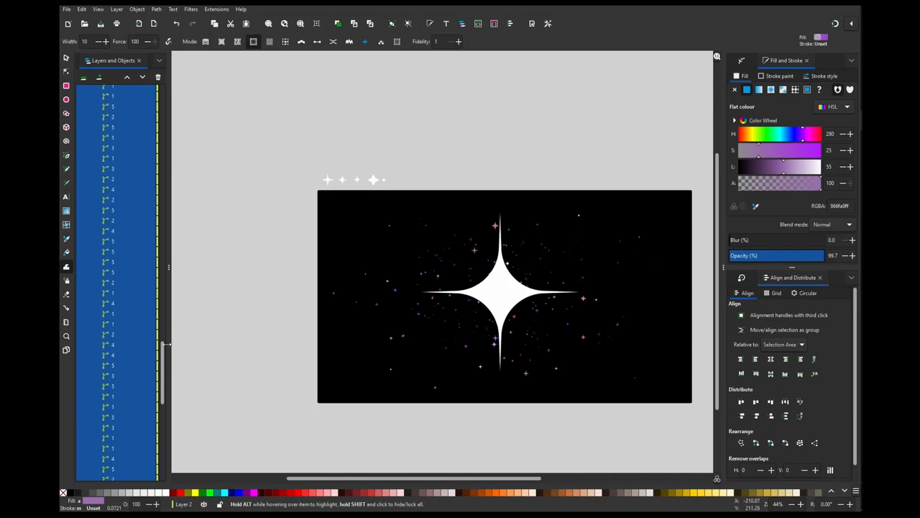
pyautogui.scroll(3)
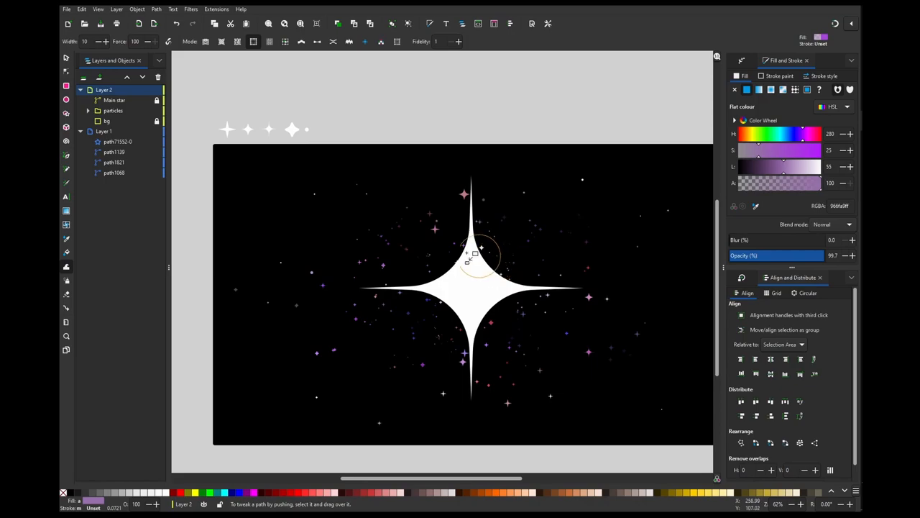
pyautogui.moveTo(419, 244)
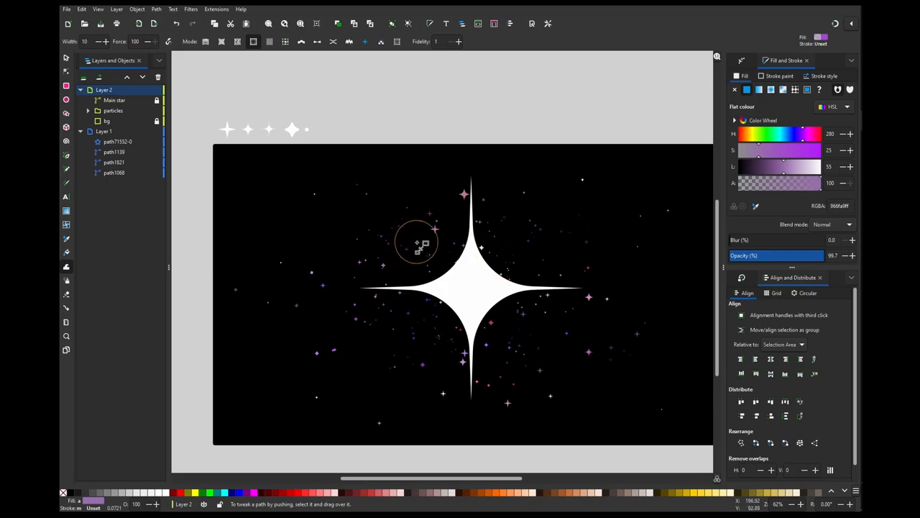